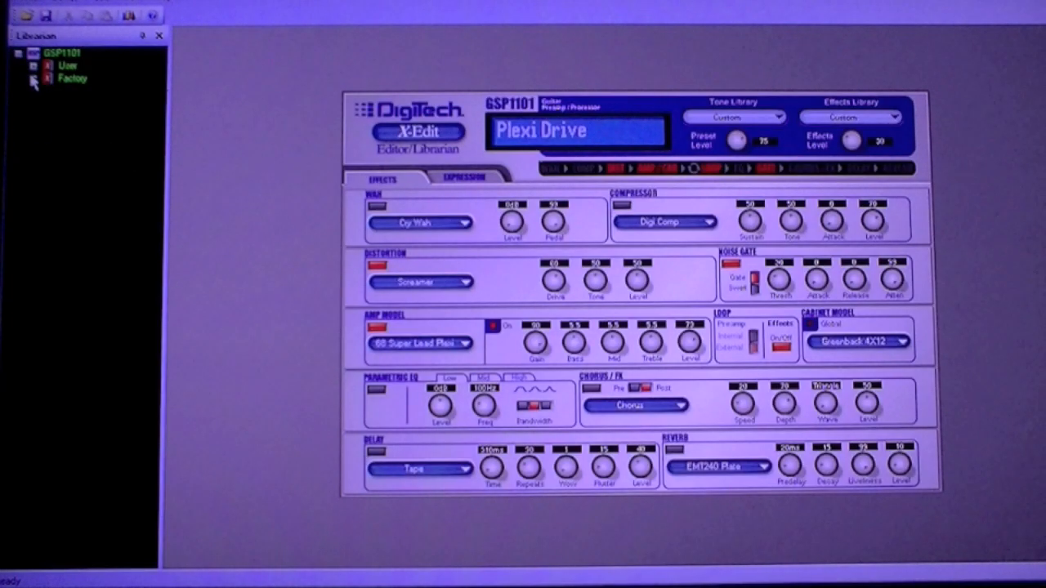
# Load the Bass Man factory preset and go to its effect settings
pyautogui.click(42, 78)
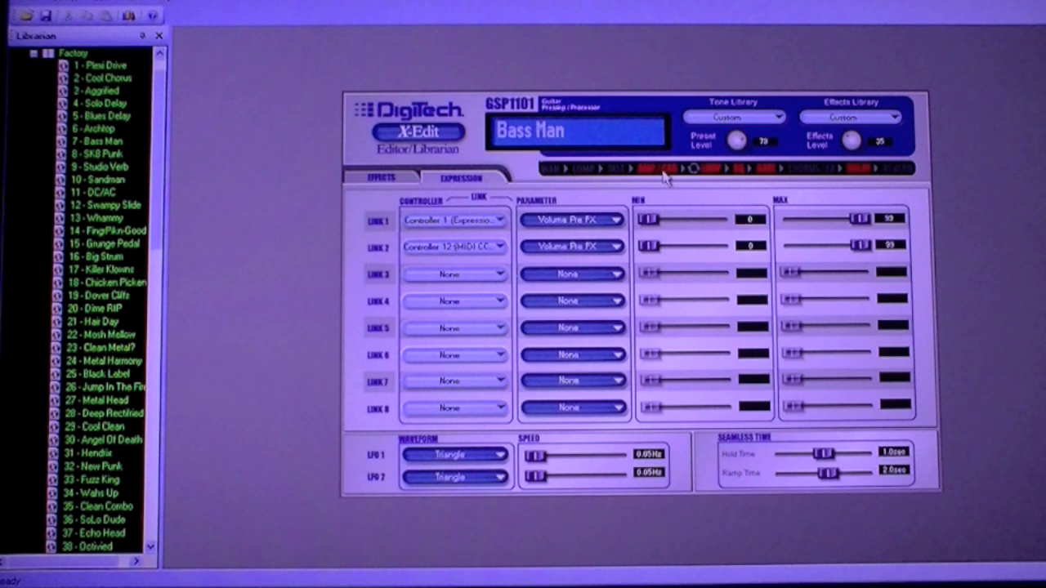
pyautogui.click(382, 179)
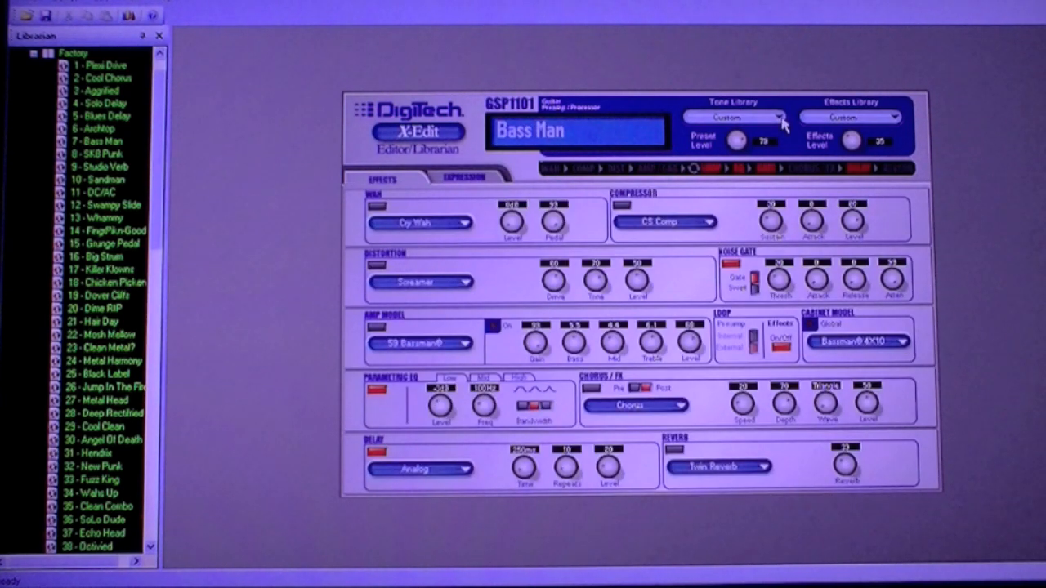
# Apply the Rock 1 tone library and the Phaser effects library to Bass Man
pyautogui.click(775, 116)
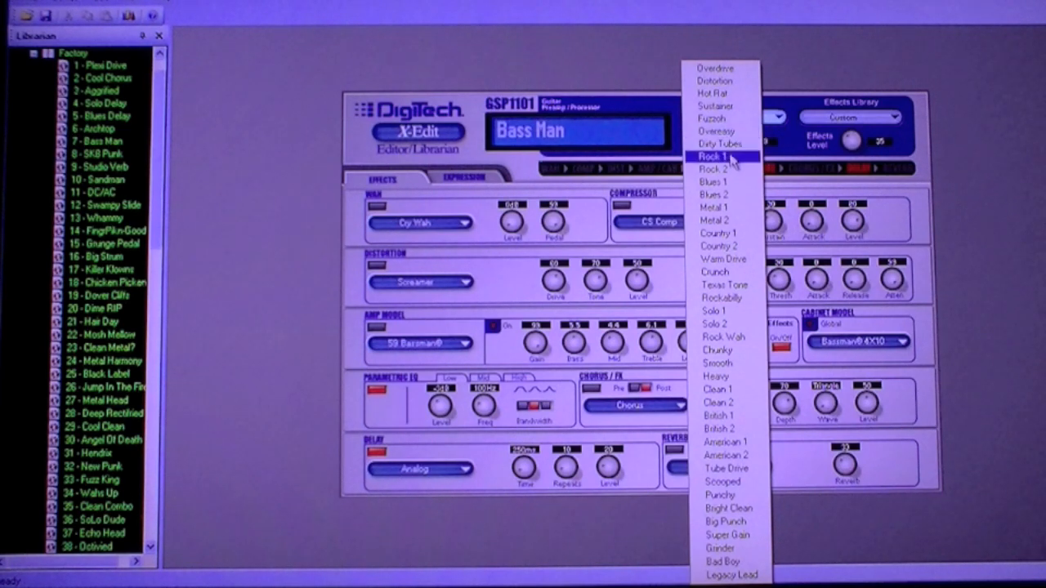
pyautogui.click(713, 157)
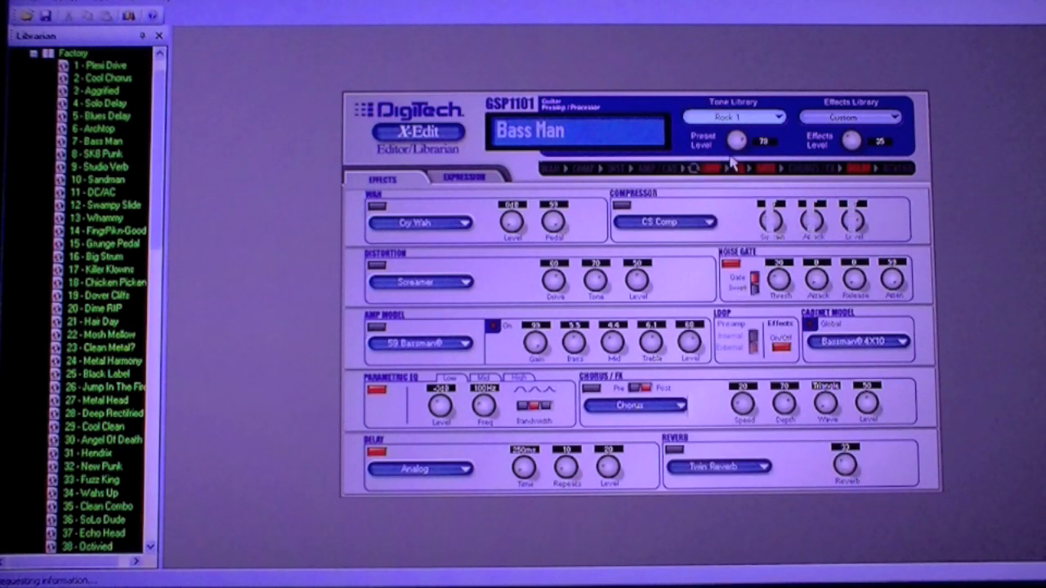
pyautogui.click(891, 116)
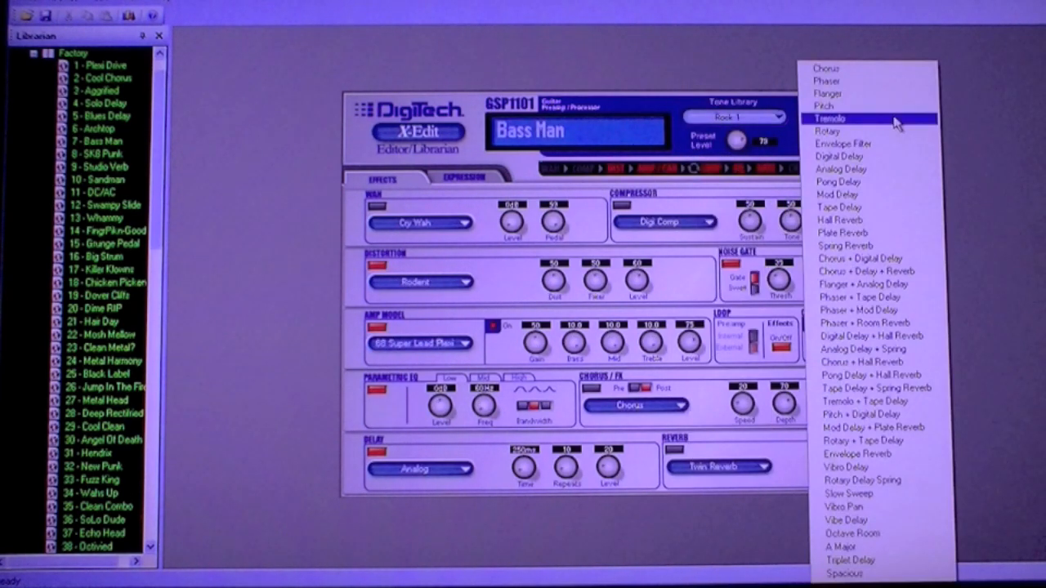
pyautogui.moveTo(856, 93)
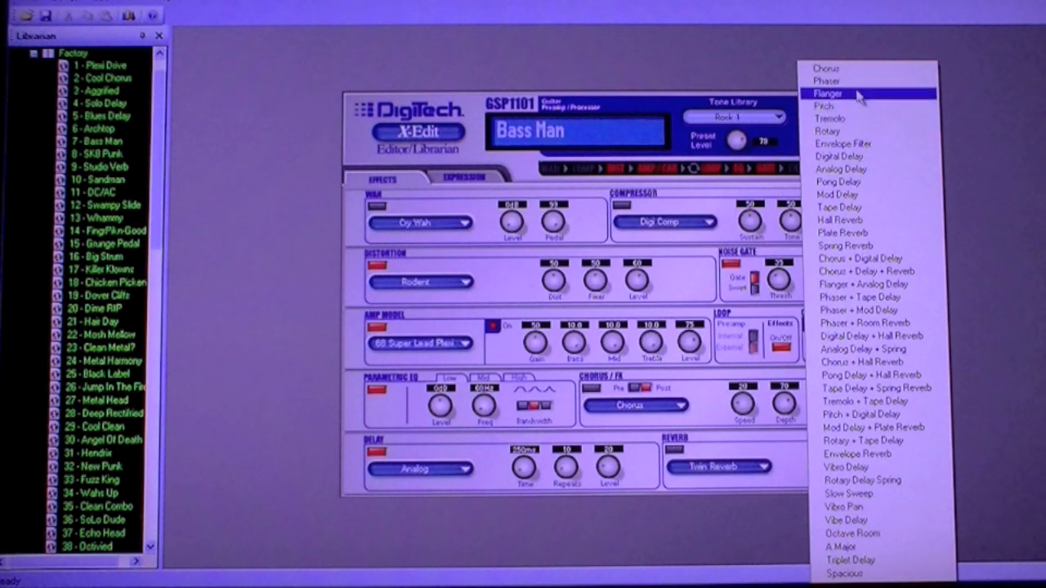
pyautogui.click(827, 80)
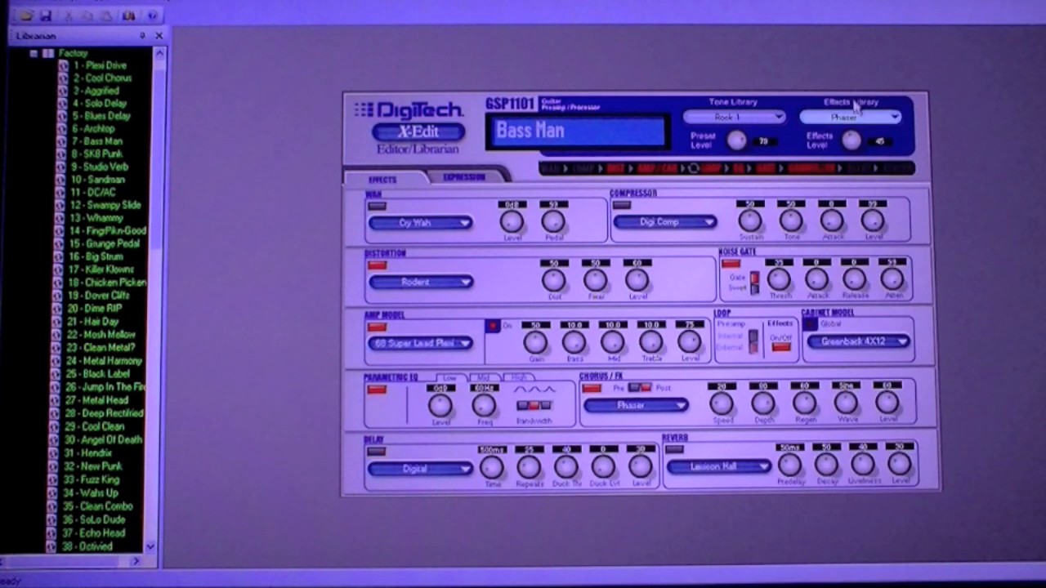
pyautogui.moveTo(615, 173)
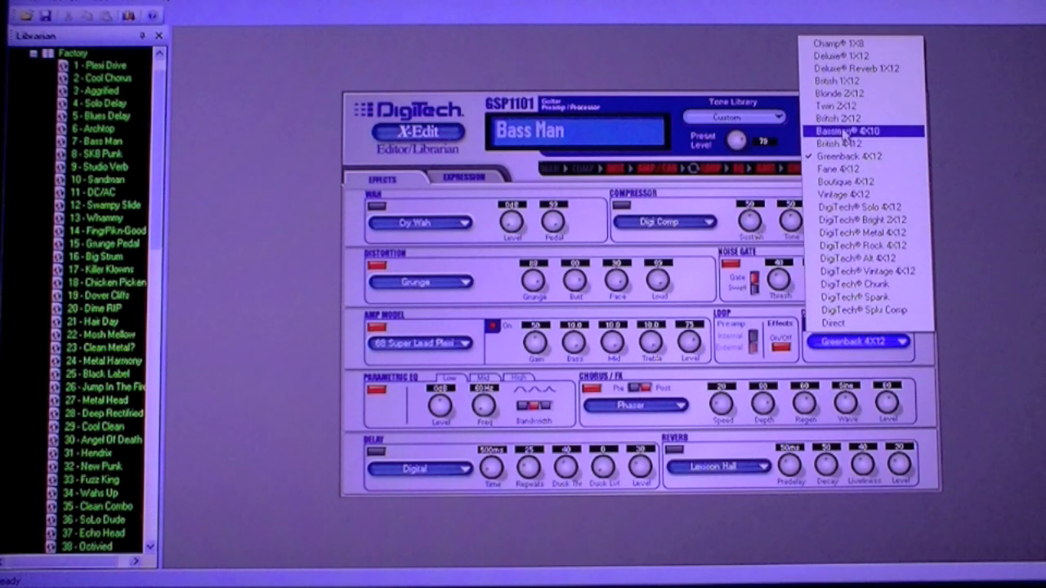
# Give Bass Man the Vintage 4X12 cabinet and the 99 Legacy VL100 amp model
pyautogui.click(847, 104)
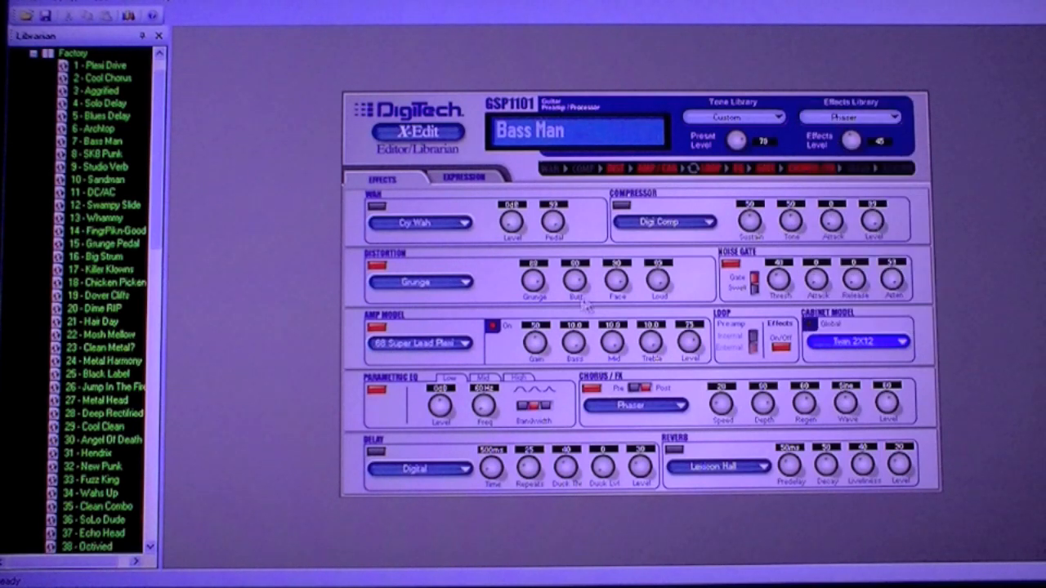
pyautogui.click(422, 343)
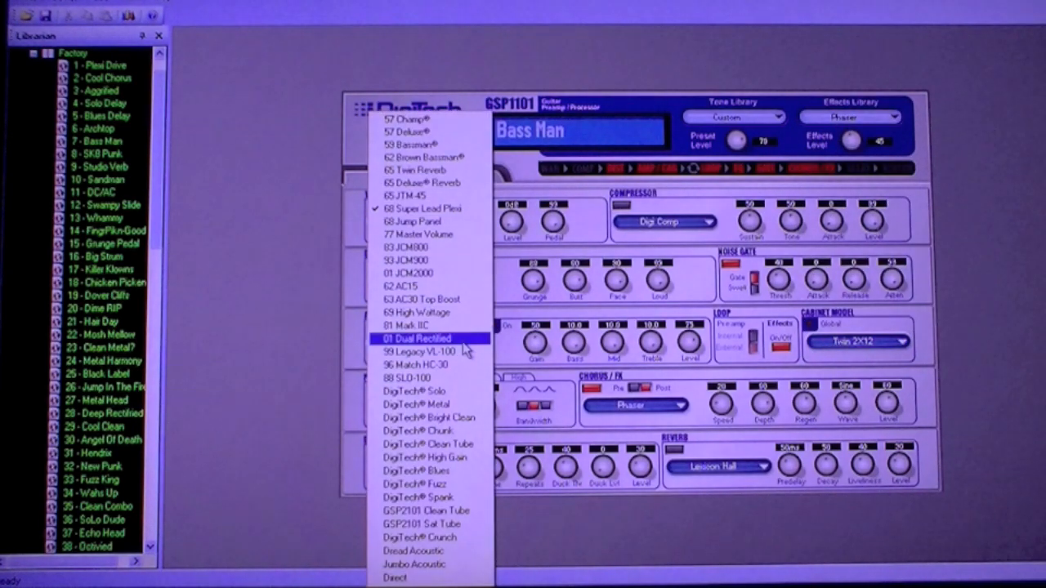
pyautogui.click(416, 351)
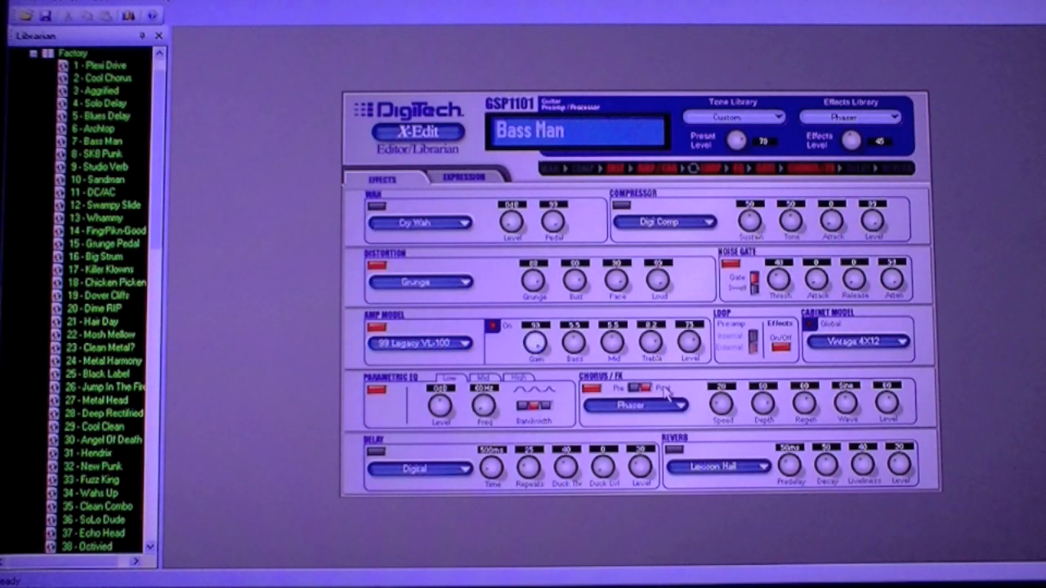
# Switch the modulation effect to EH Phaser, then load the Plexi Drive preset
pyautogui.click(634, 405)
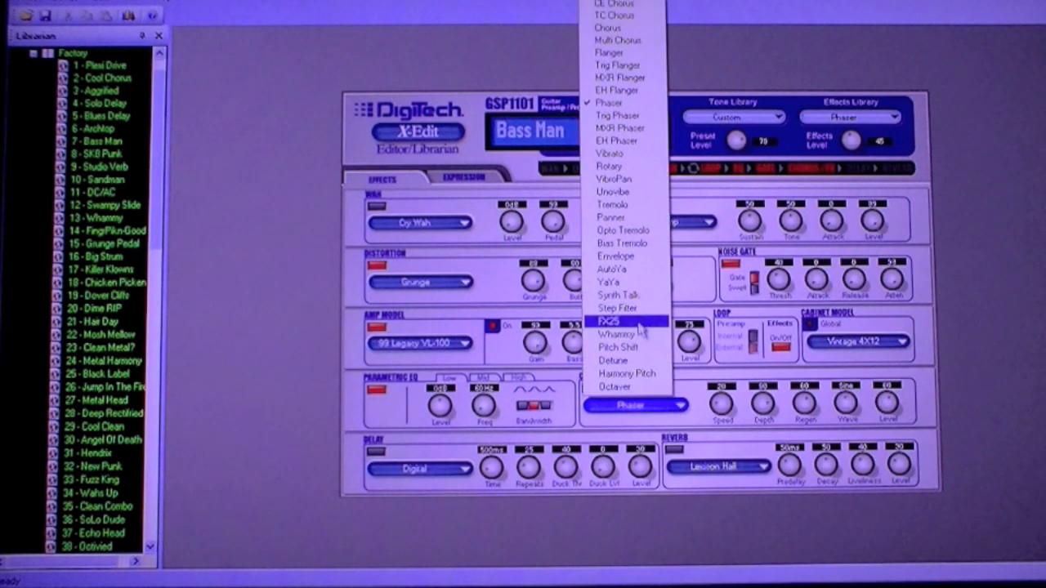
pyautogui.moveTo(628, 140)
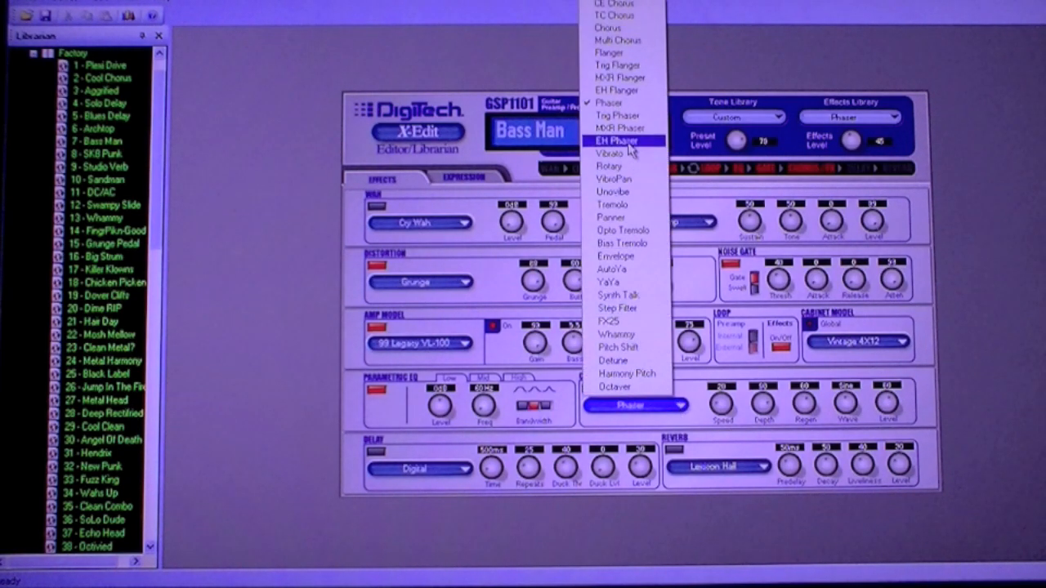
pyautogui.click(621, 141)
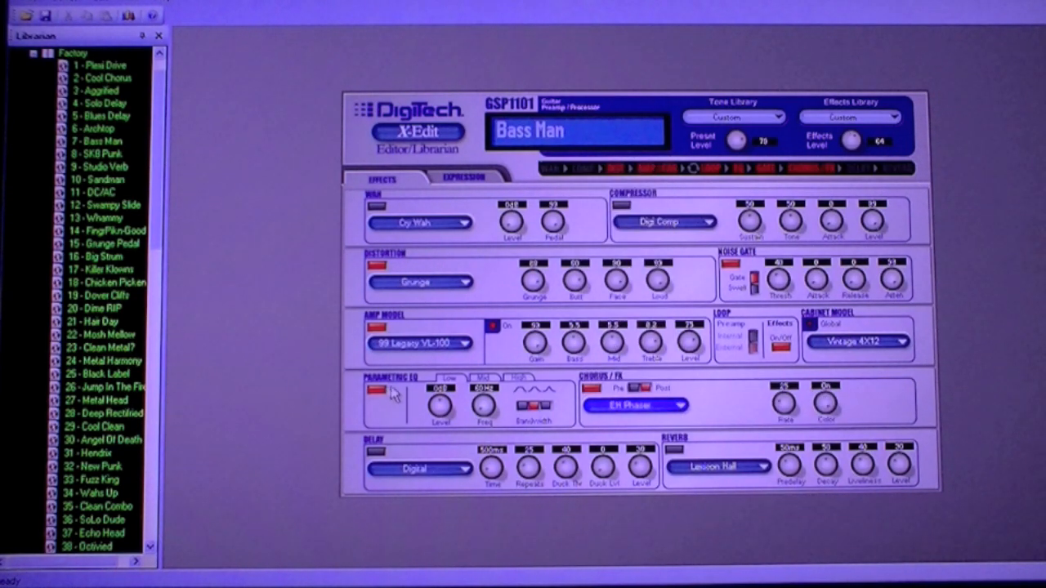
pyautogui.doubleClick(98, 64)
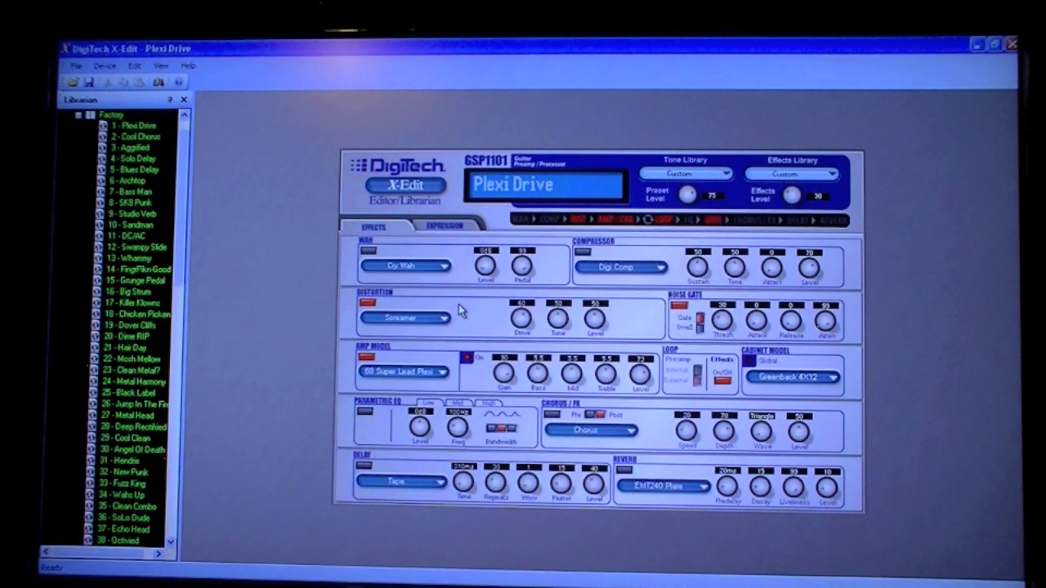
pyautogui.moveTo(523, 293)
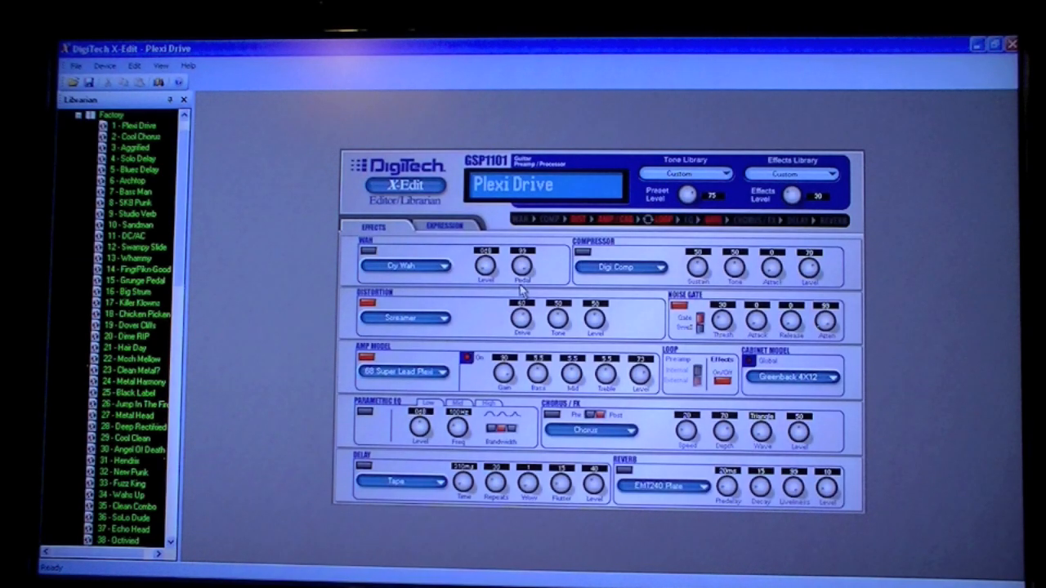
pyautogui.moveTo(490, 286)
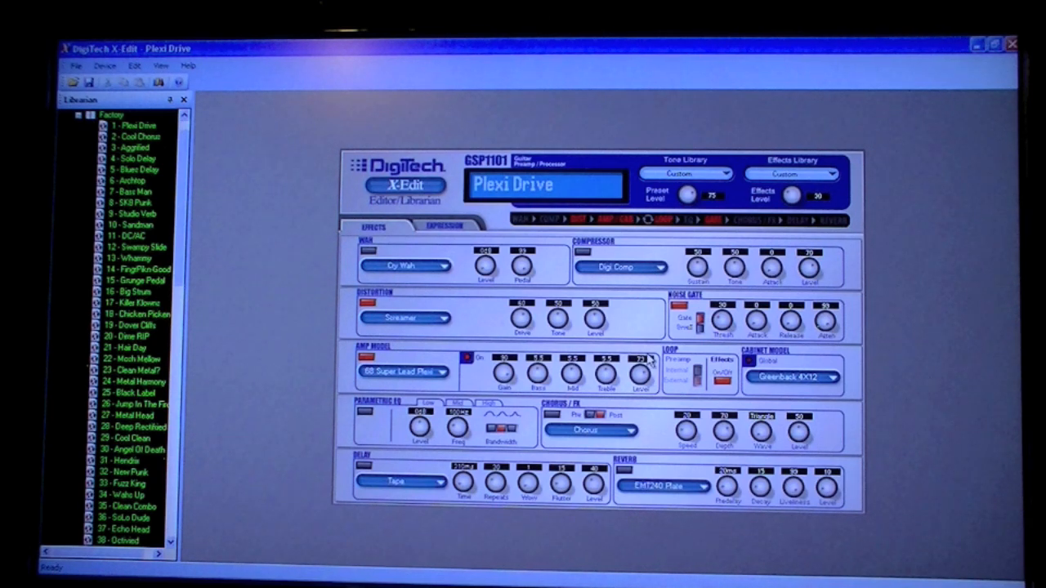
pyautogui.moveTo(529, 393)
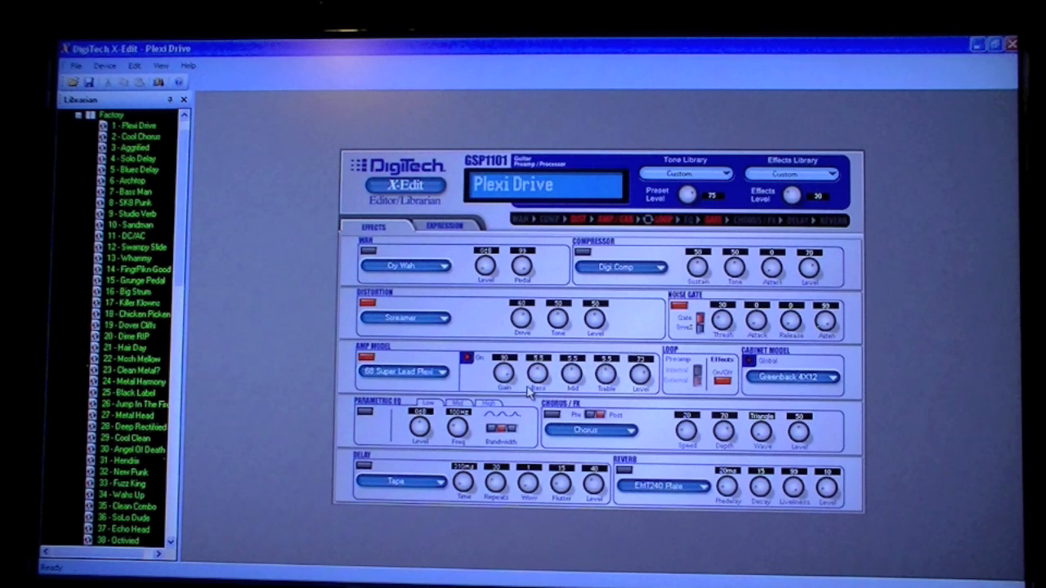
pyautogui.moveTo(549, 390)
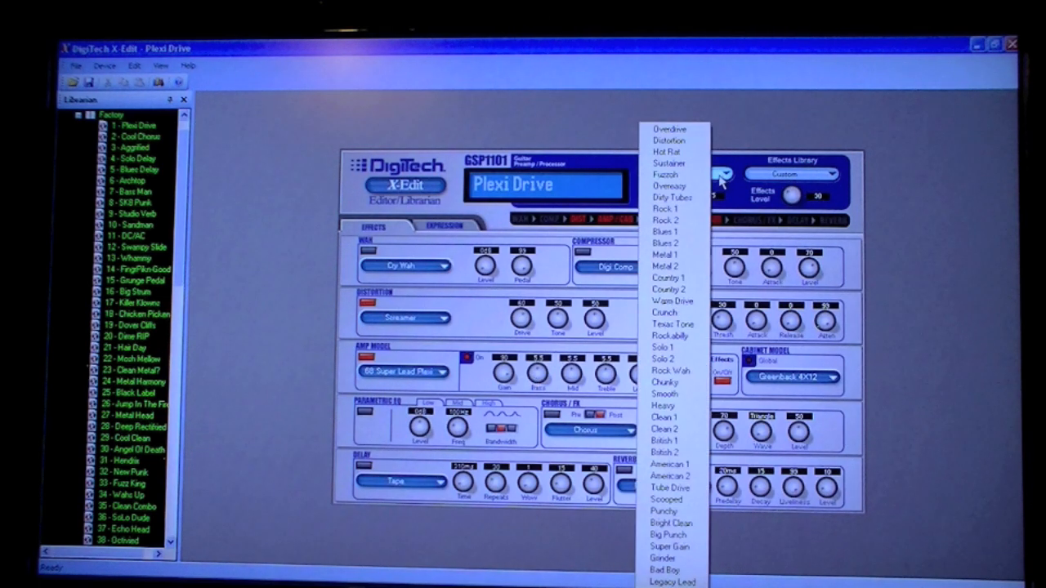
pyautogui.moveTo(673, 196)
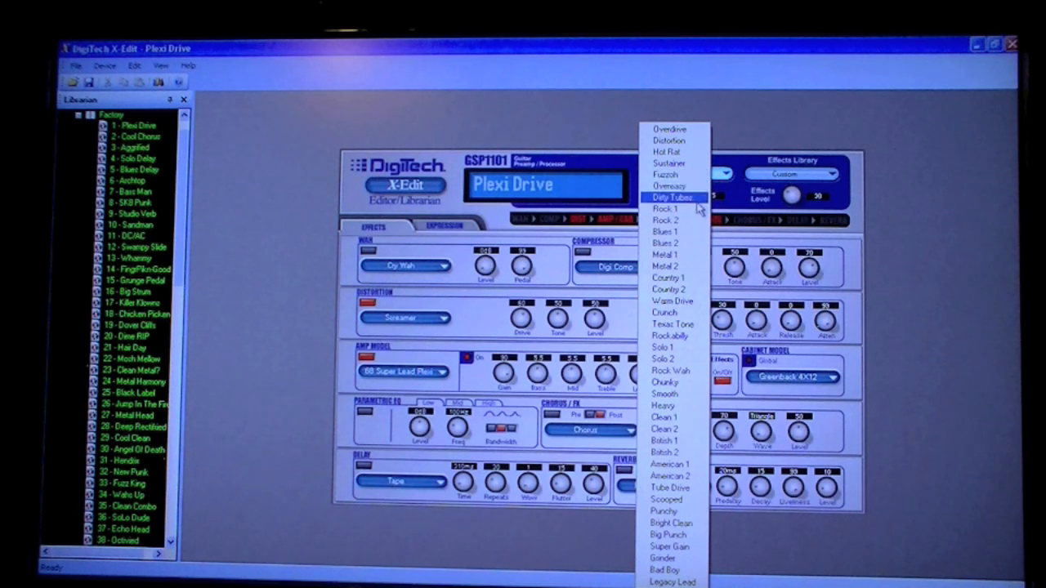
pyautogui.moveTo(670, 233)
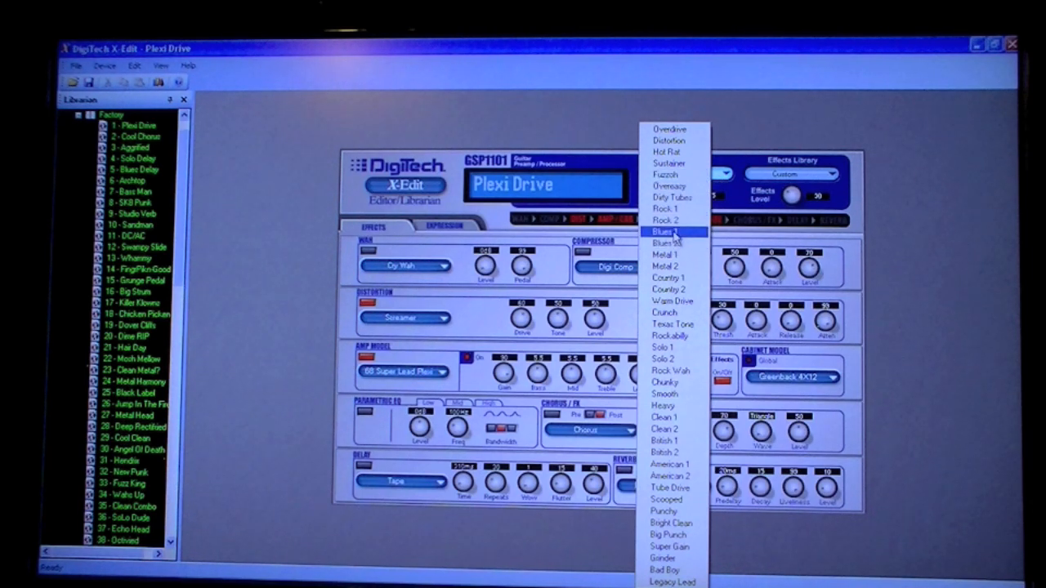
# Apply the Blues 1 tone library, bringing in the Deluxe amp and cabinet
pyautogui.click(664, 232)
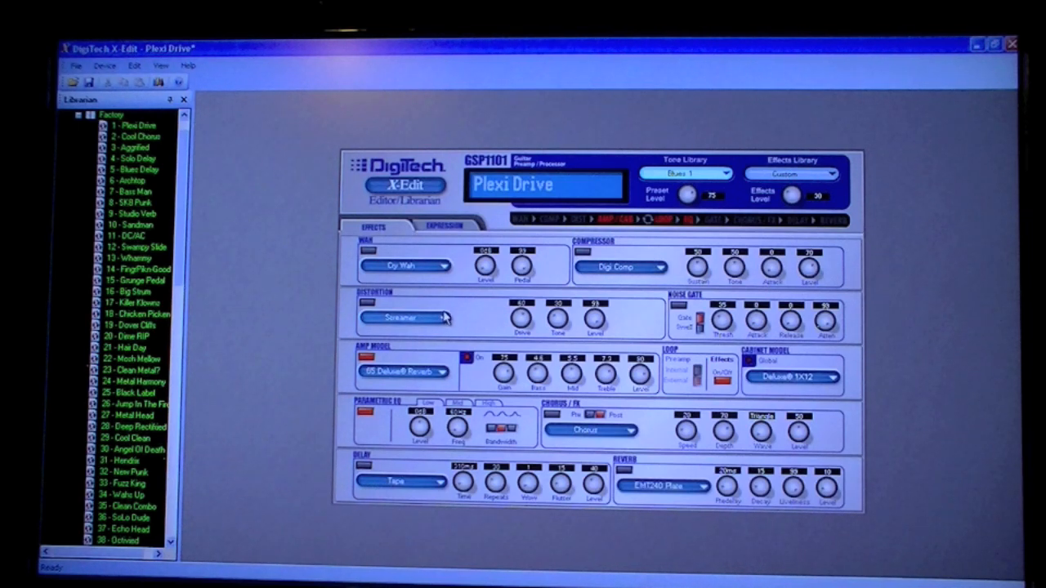
pyautogui.moveTo(670, 330)
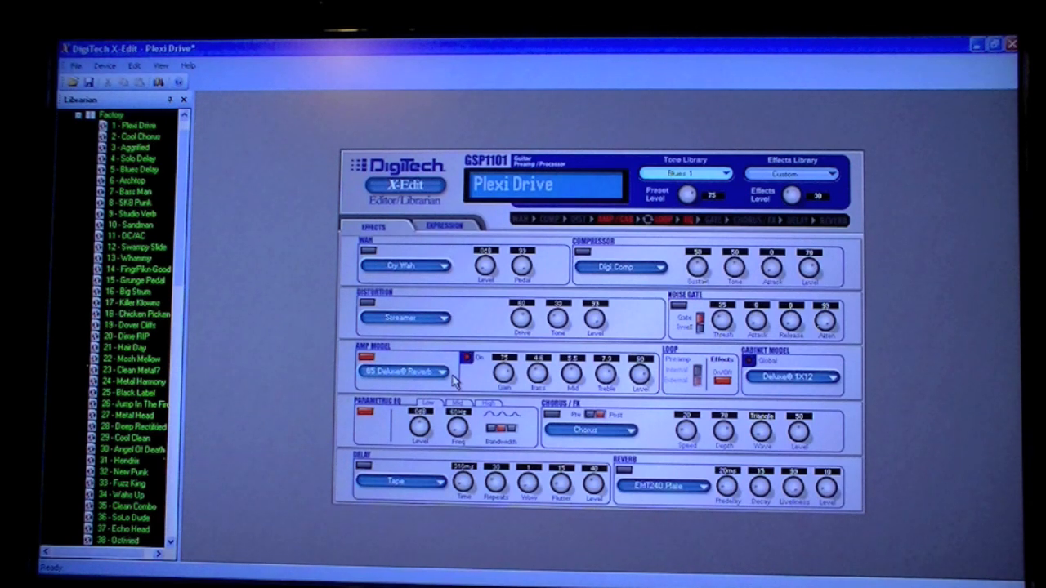
pyautogui.moveTo(451, 384)
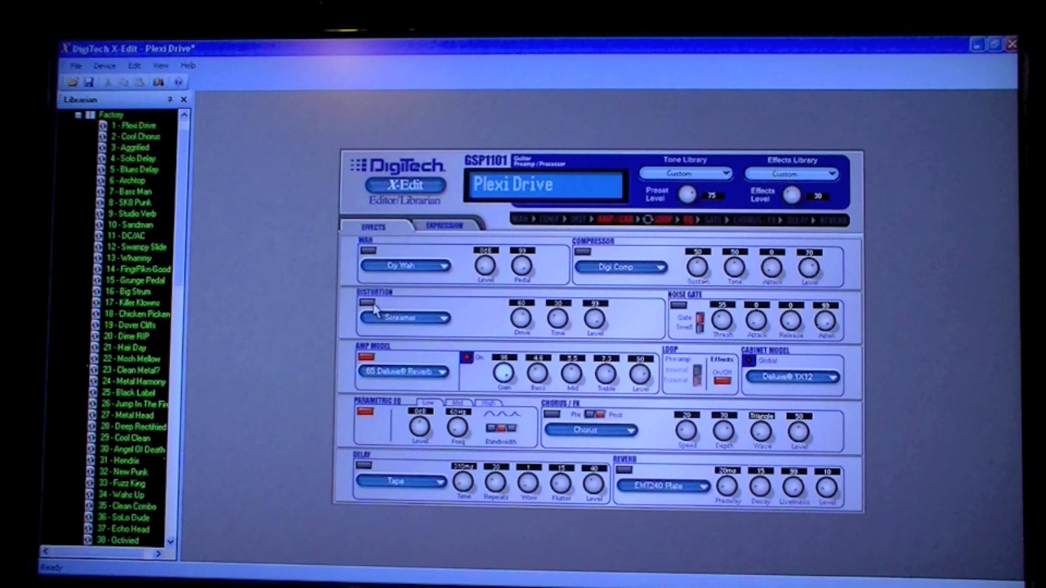
pyautogui.click(366, 304)
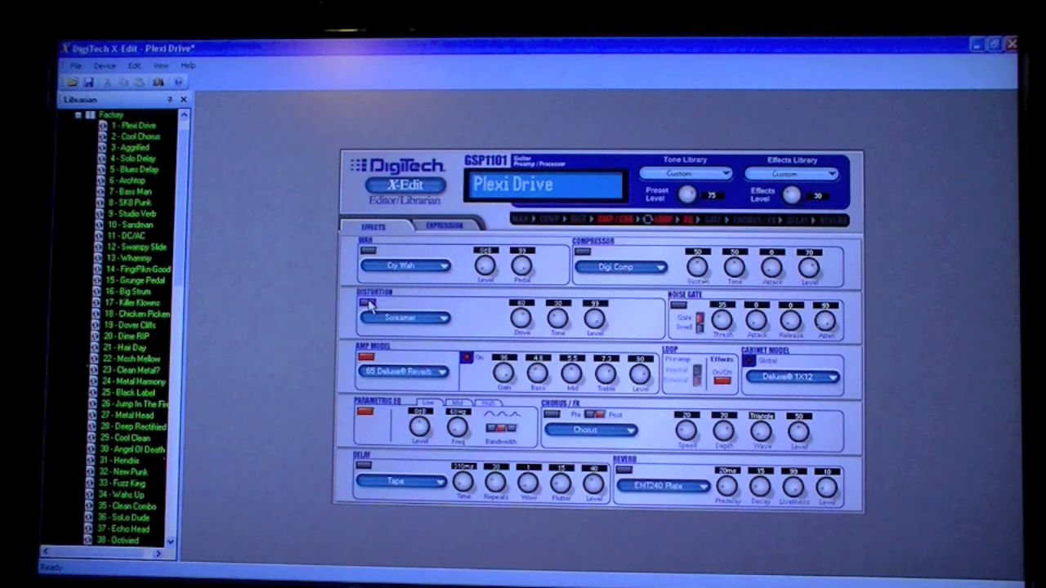
pyautogui.click(368, 304)
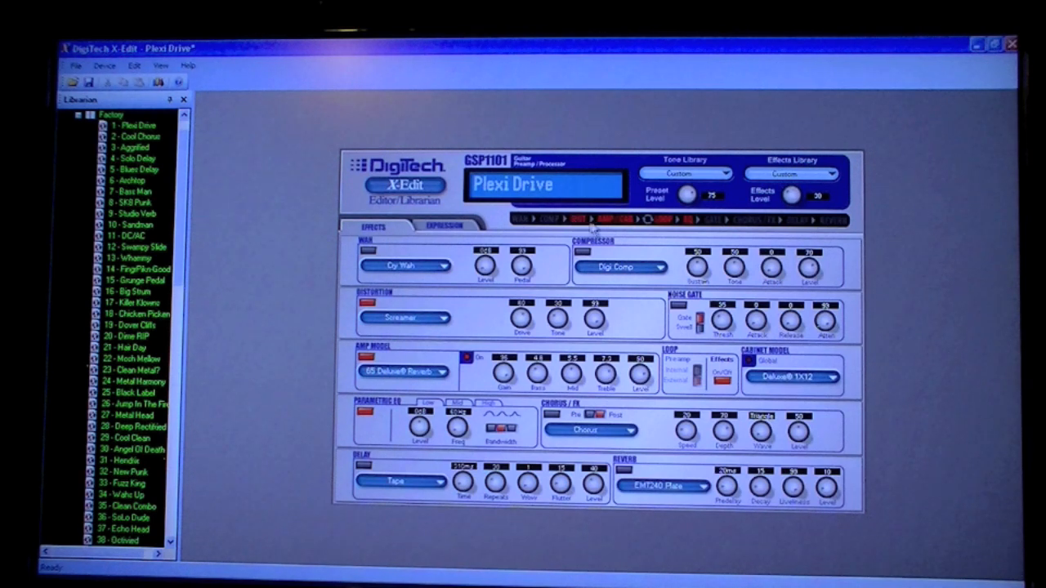
pyautogui.moveTo(722, 227)
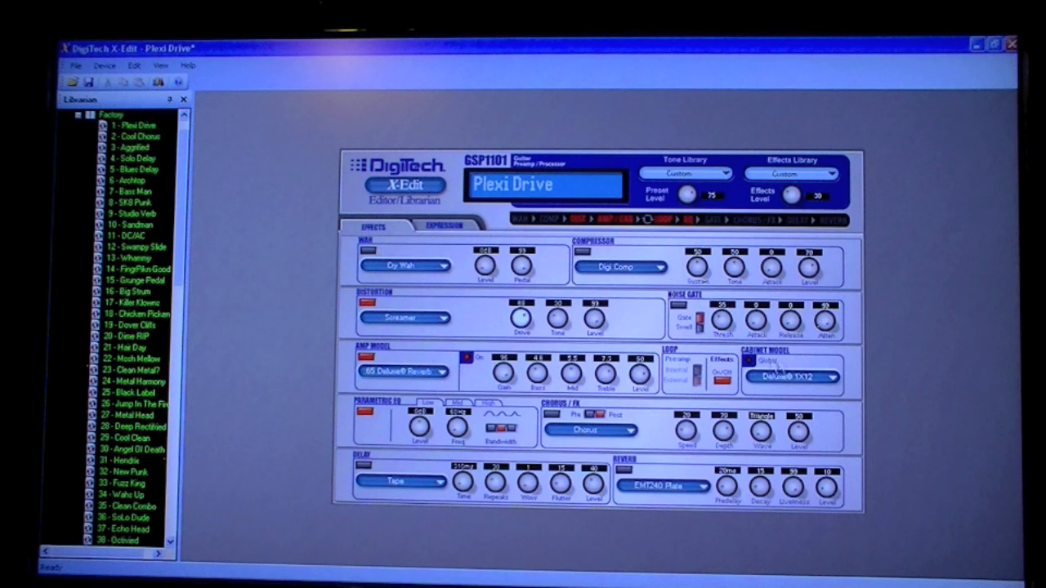
# Open the cabinet model list for Plexi Drive, Deluxe 1X12 currently selected
pyautogui.click(791, 376)
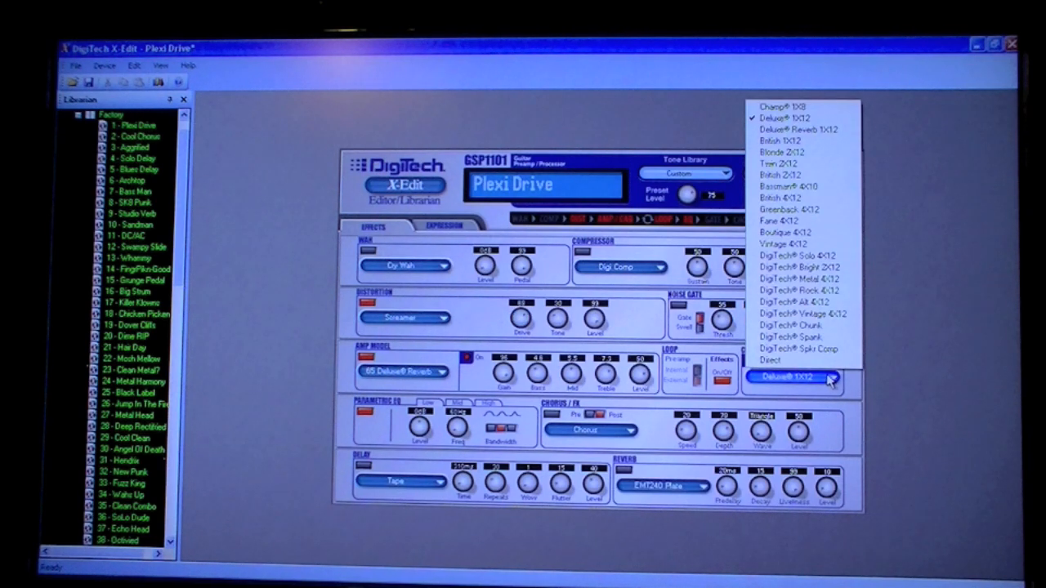
pyautogui.moveTo(797, 255)
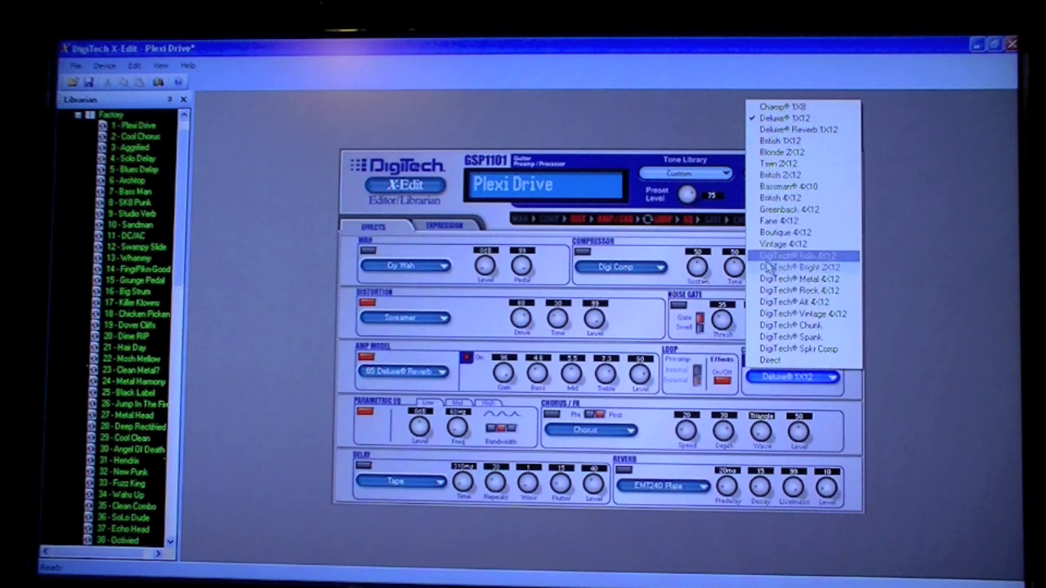
pyautogui.moveTo(801, 232)
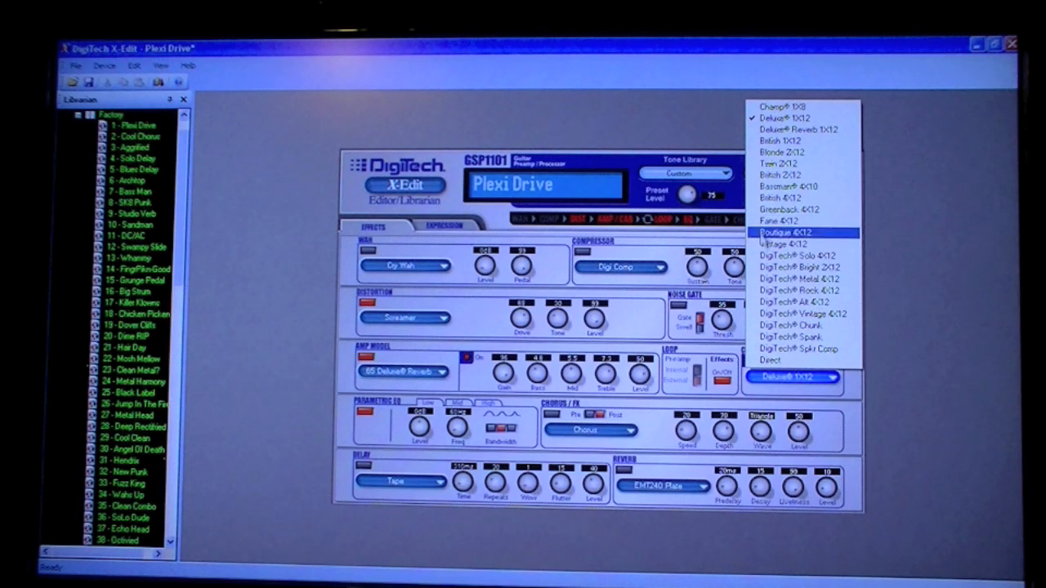
pyautogui.moveTo(783, 141)
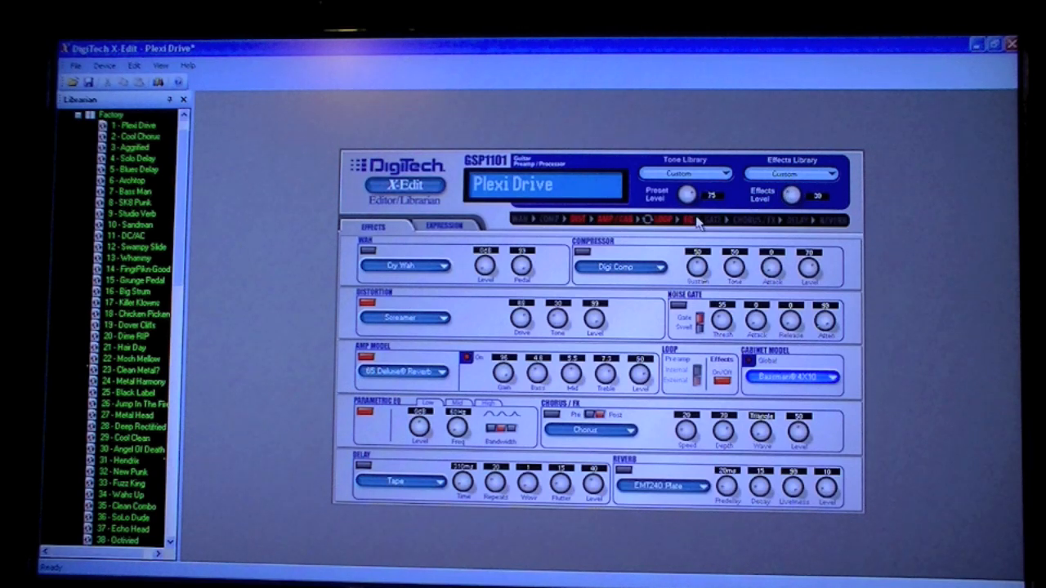
pyautogui.moveTo(580, 210)
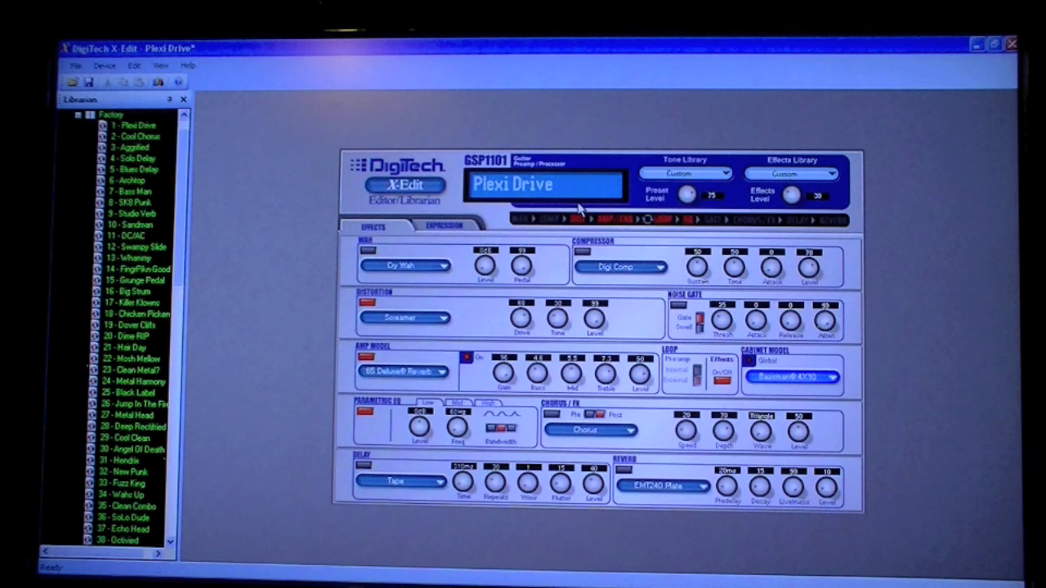
pyautogui.moveTo(366, 466)
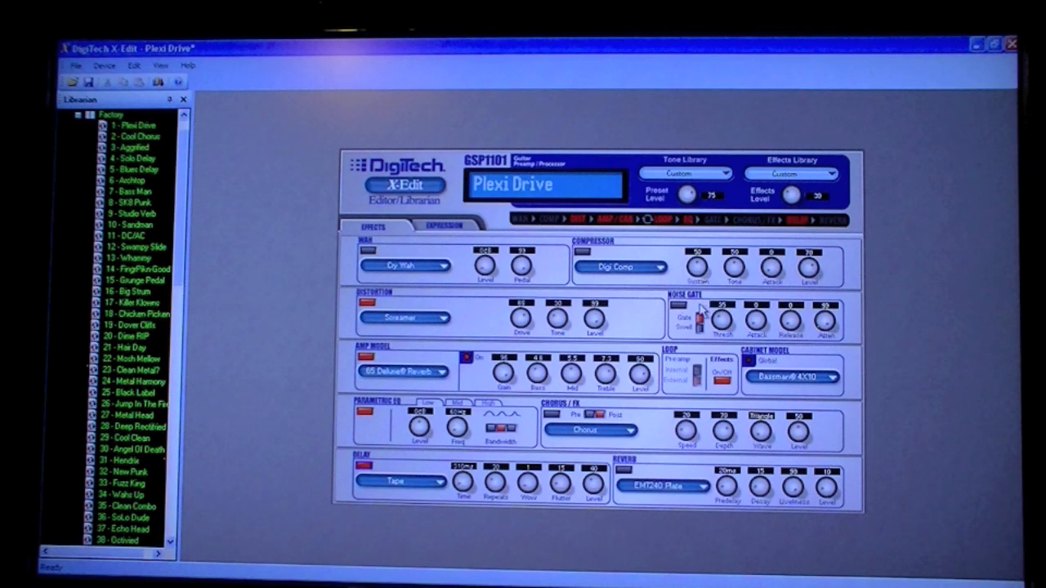
# Choose Lexicon Hall as the reverb for the Plexi Drive preset
pyautogui.click(680, 307)
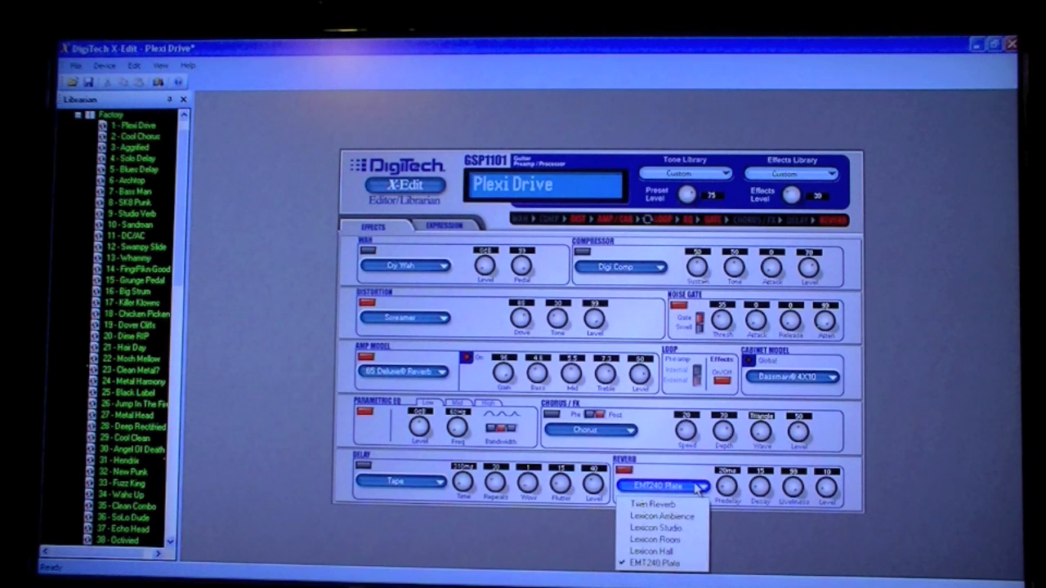
pyautogui.moveTo(654, 553)
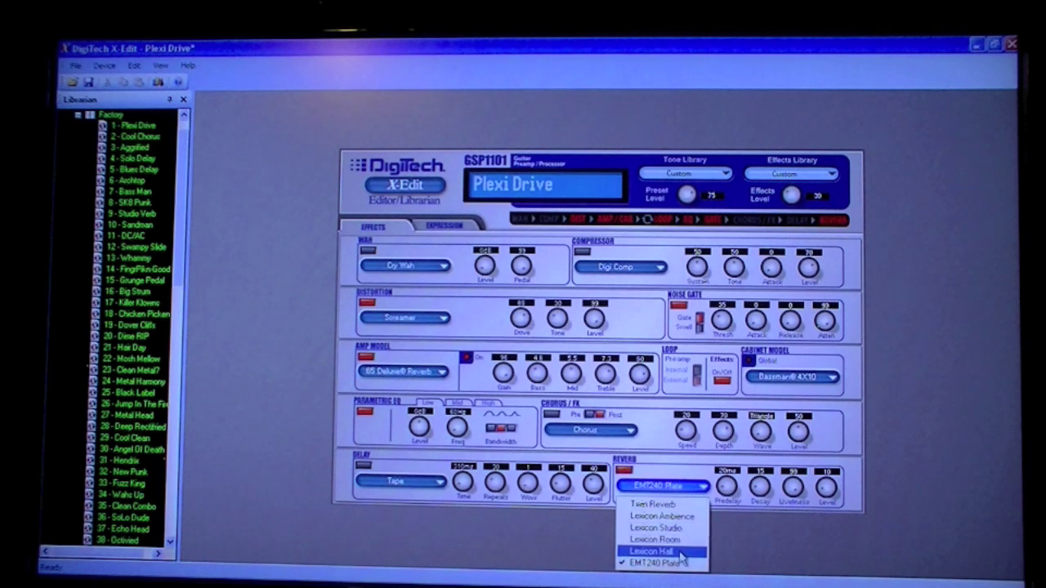
pyautogui.click(651, 552)
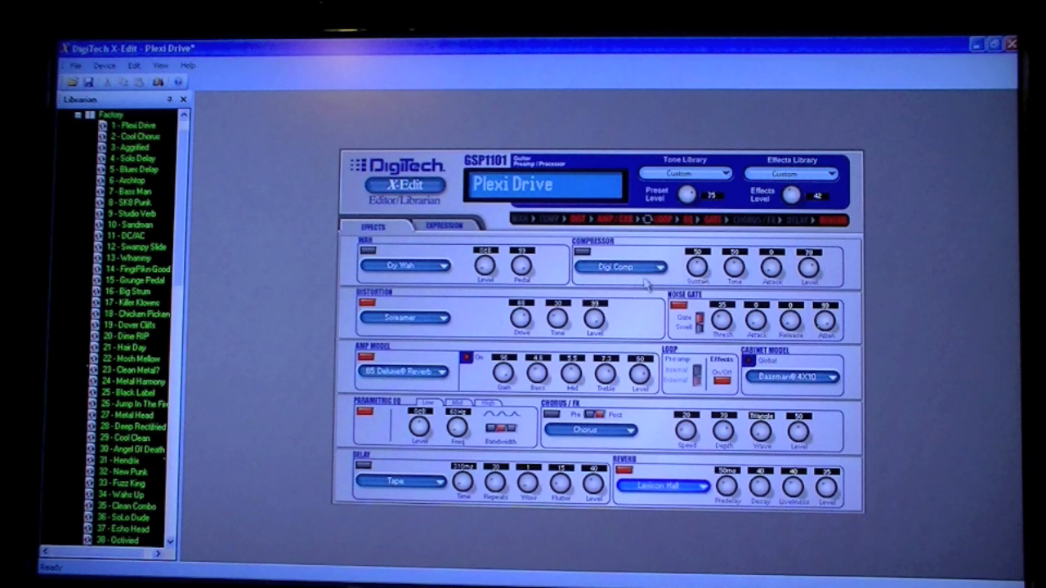
# Retype the preset name from Plexi Drive to 'Blues'
pyautogui.click(542, 187)
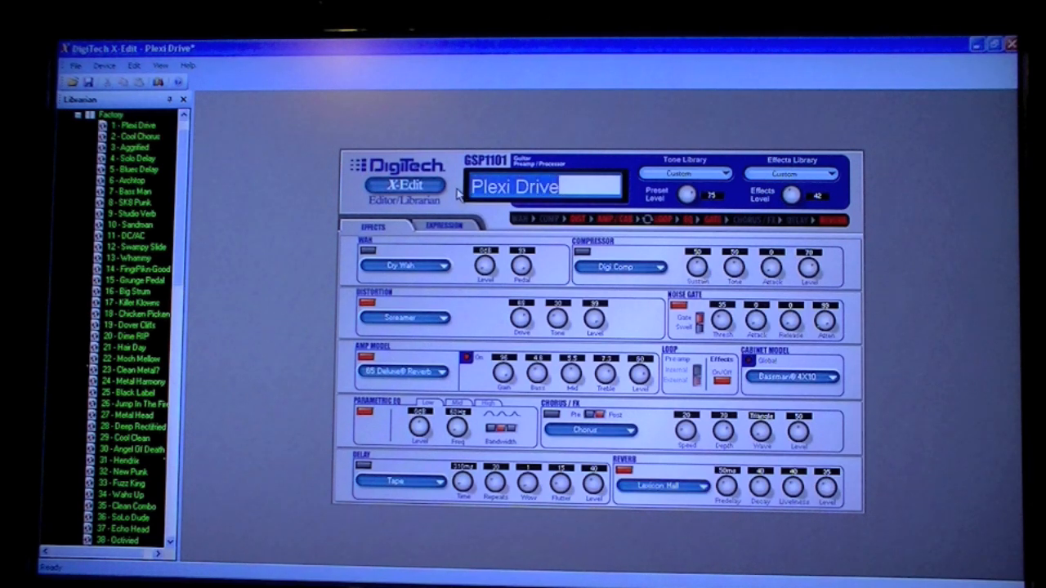
pyautogui.write('Blu')
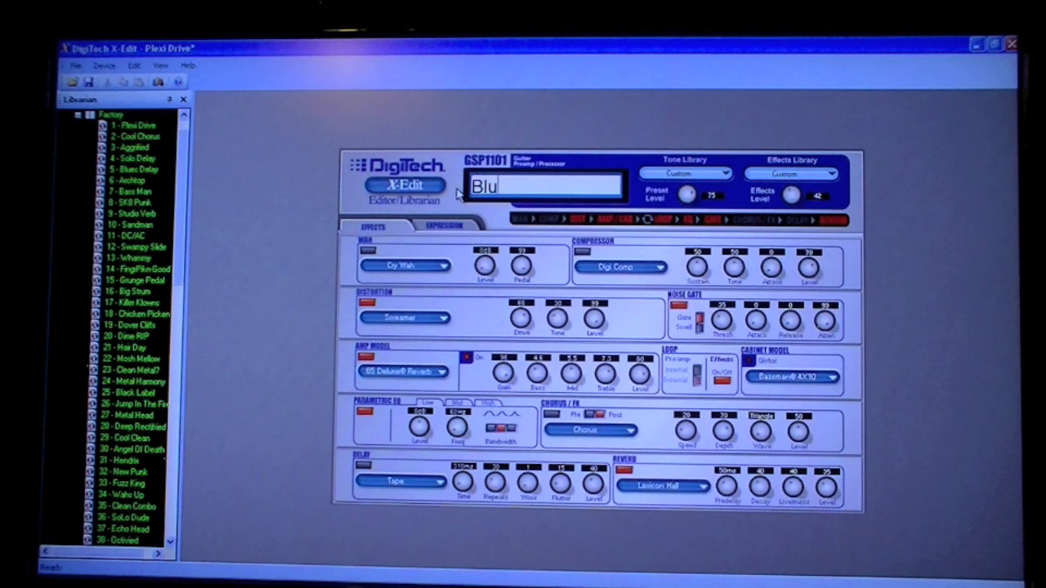
pyautogui.write('es')
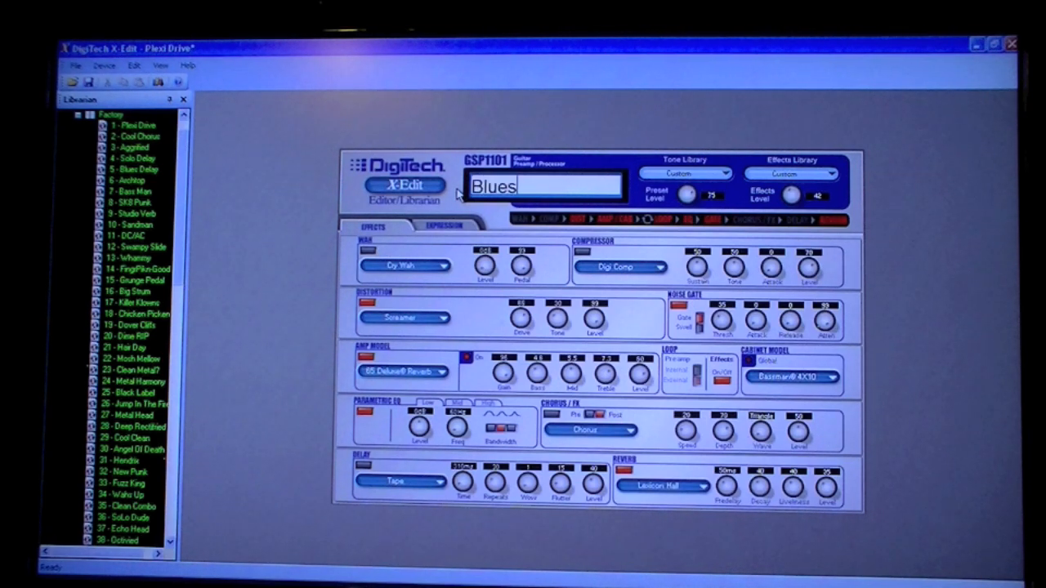
pyautogui.moveTo(269, 118)
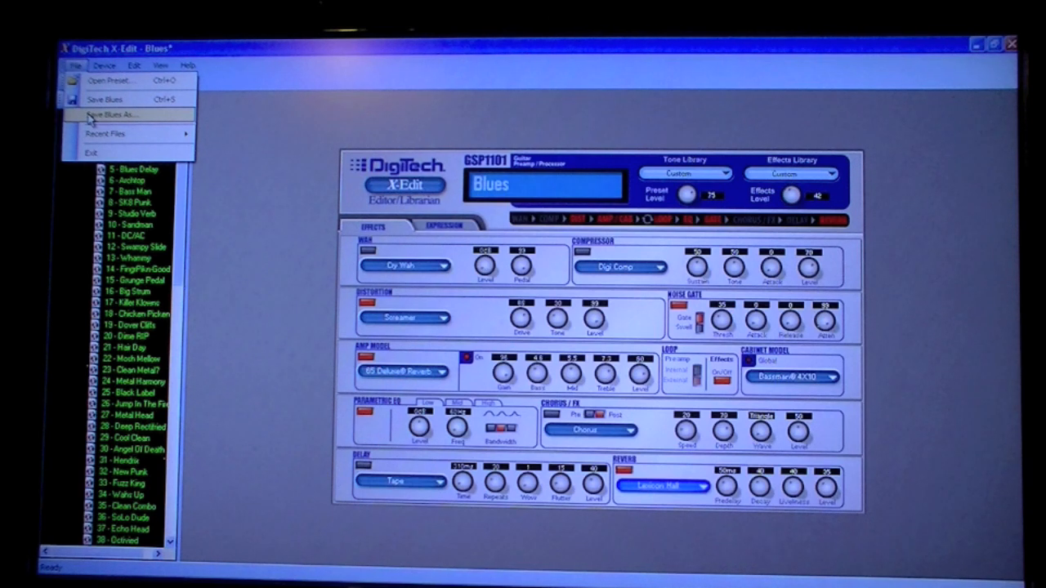
# Save the Blues preset to a new file via Save Blues As
pyautogui.click(111, 115)
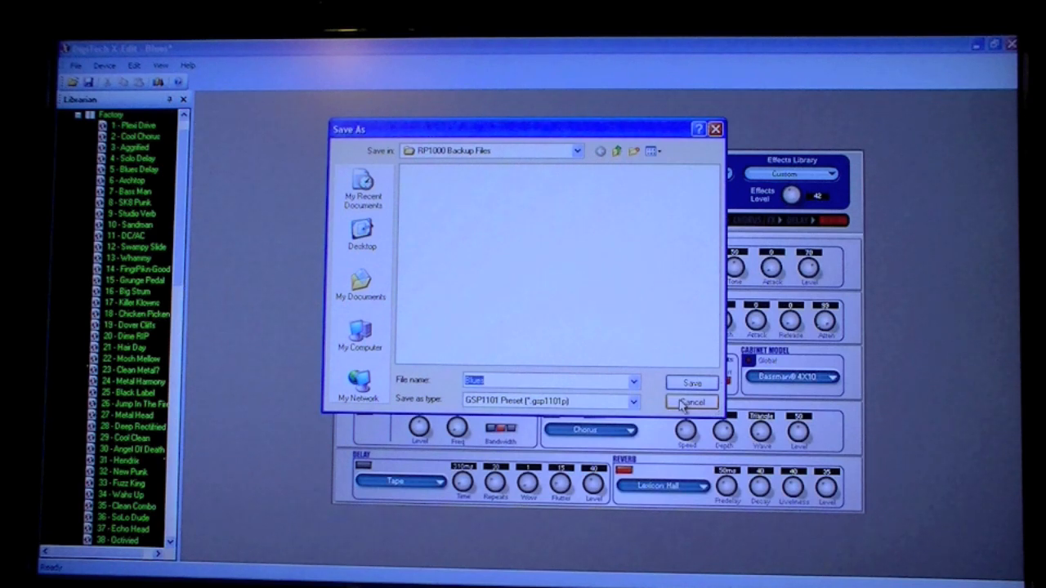
pyautogui.click(690, 403)
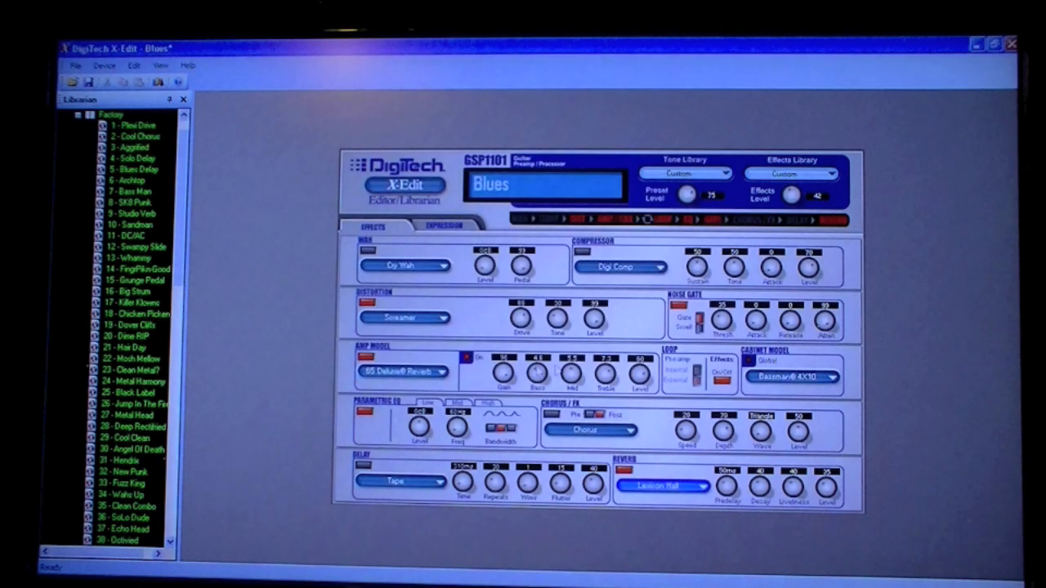
# Start Store Preset and choose device location 4 - Rikk's Crunch
pyautogui.click(103, 66)
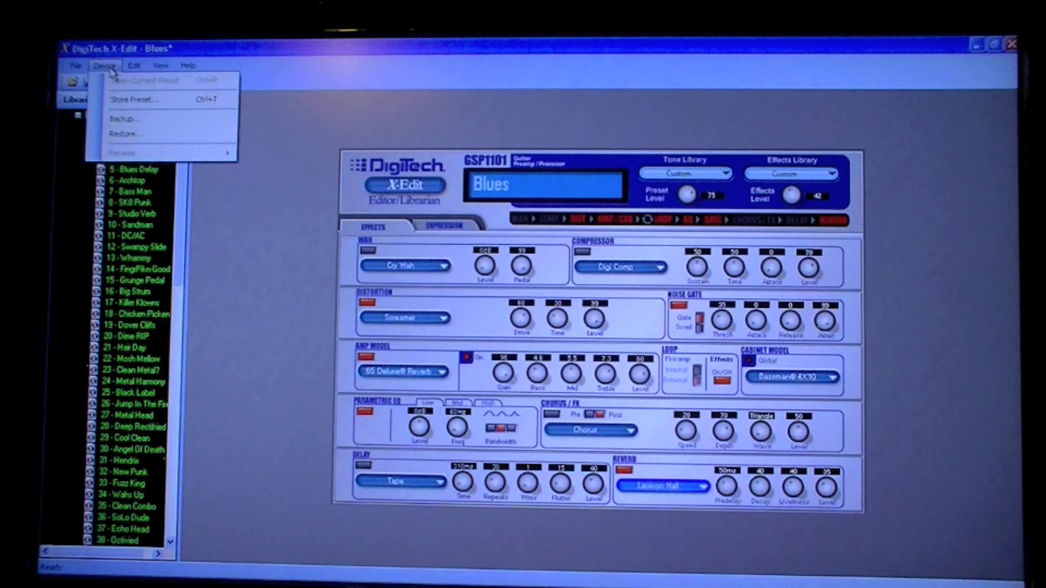
pyautogui.click(131, 99)
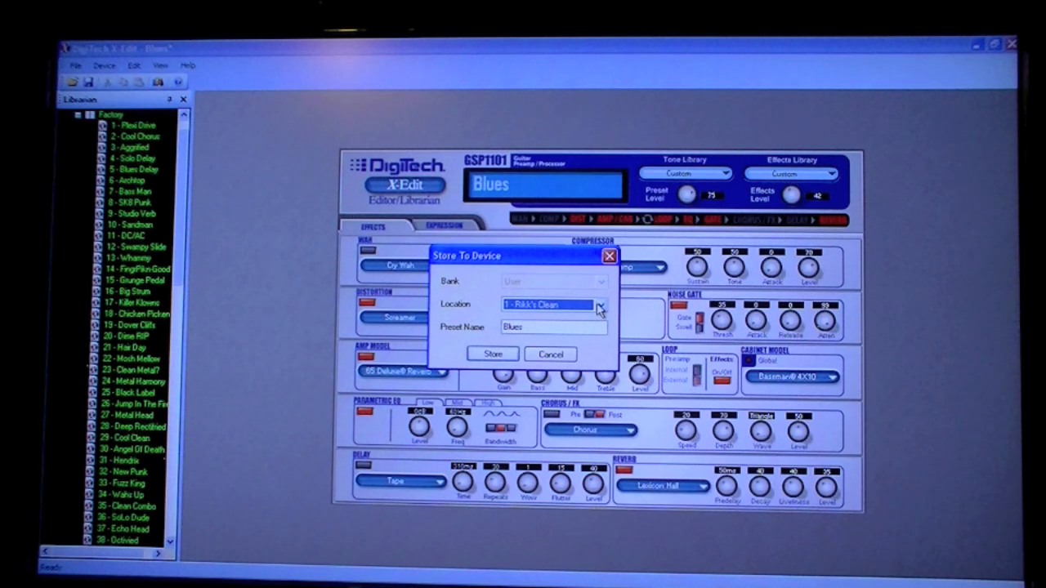
pyautogui.click(602, 305)
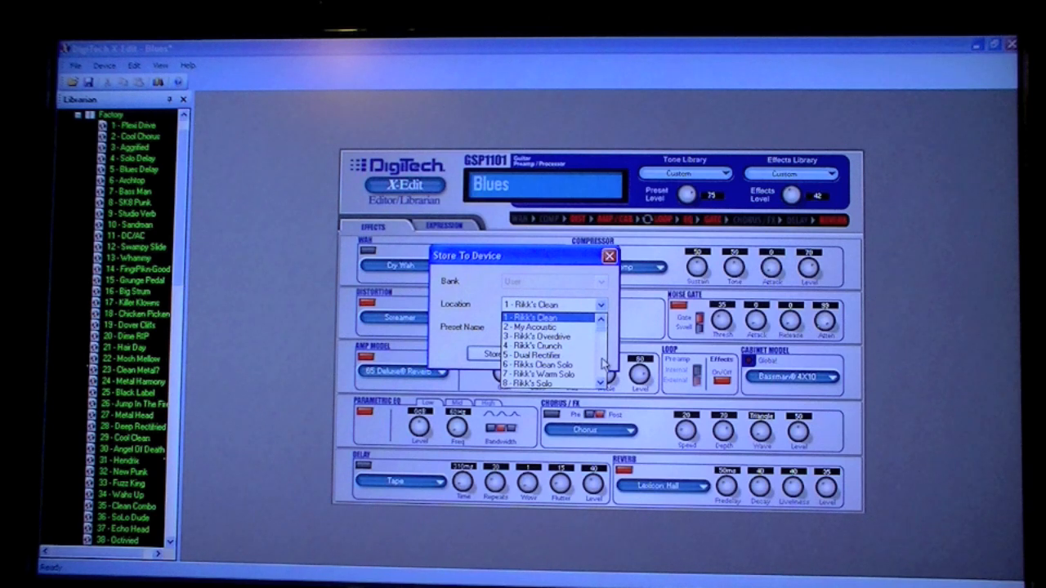
pyautogui.click(539, 355)
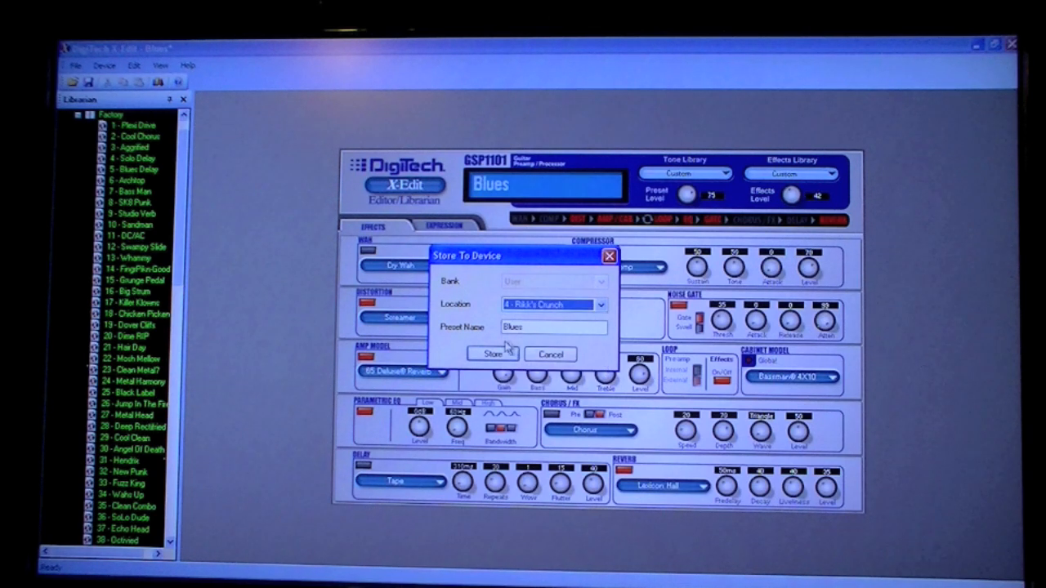
pyautogui.moveTo(497, 343)
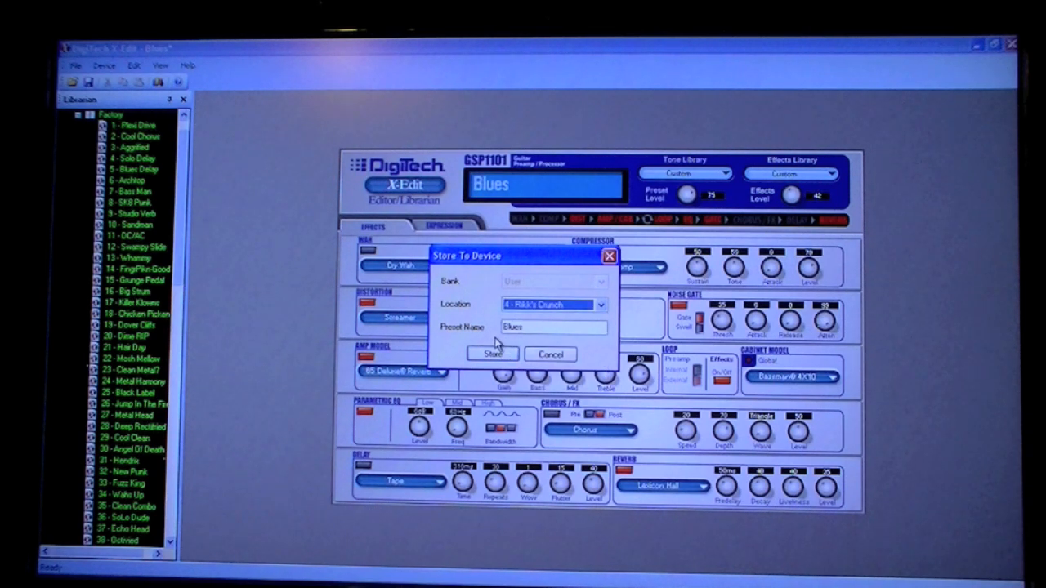